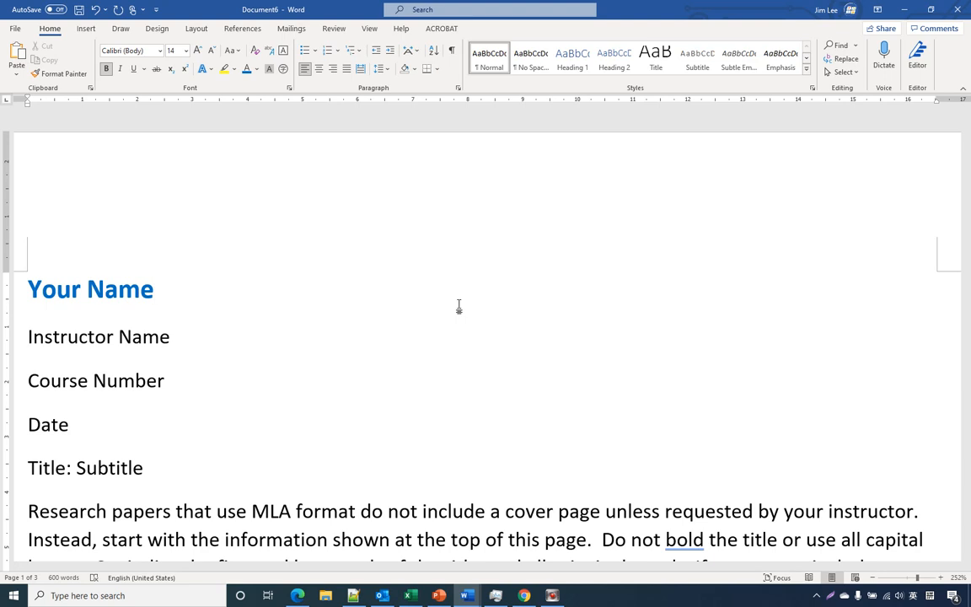
# Step: Copy the blue Your Name heading's formatting with Format Painter
pyautogui.click(155, 290)
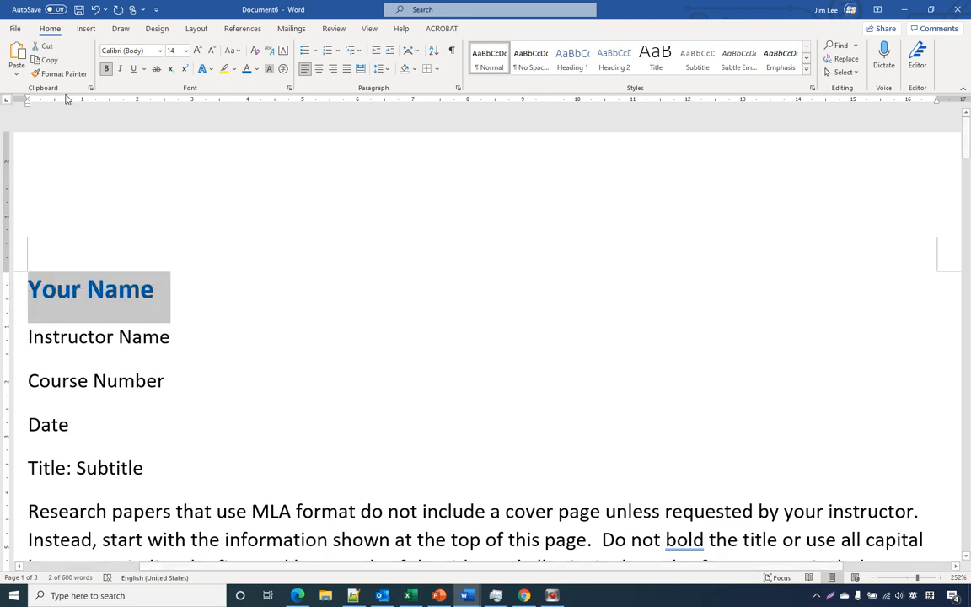
pyautogui.click(60, 75)
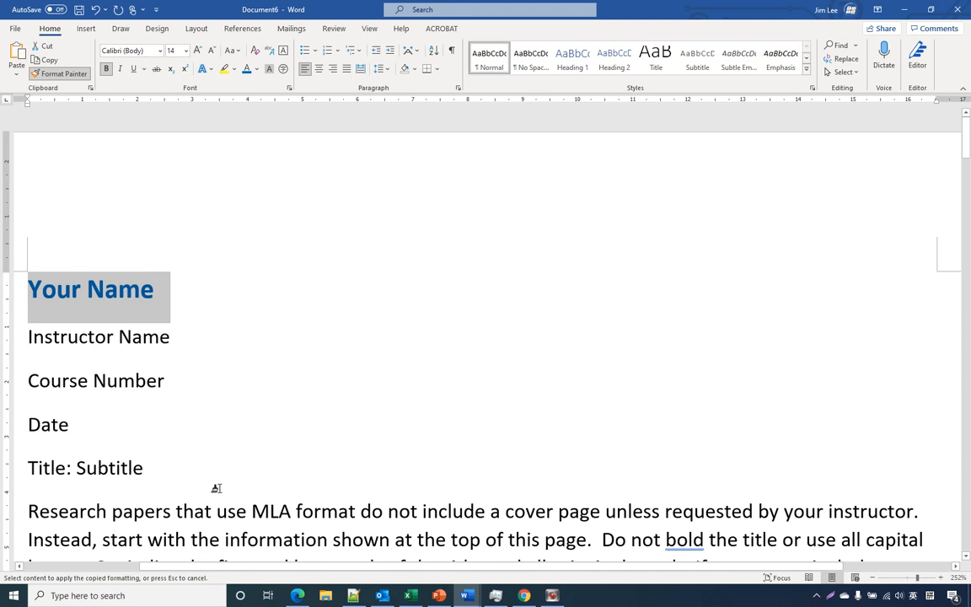
pyautogui.moveTo(197, 419)
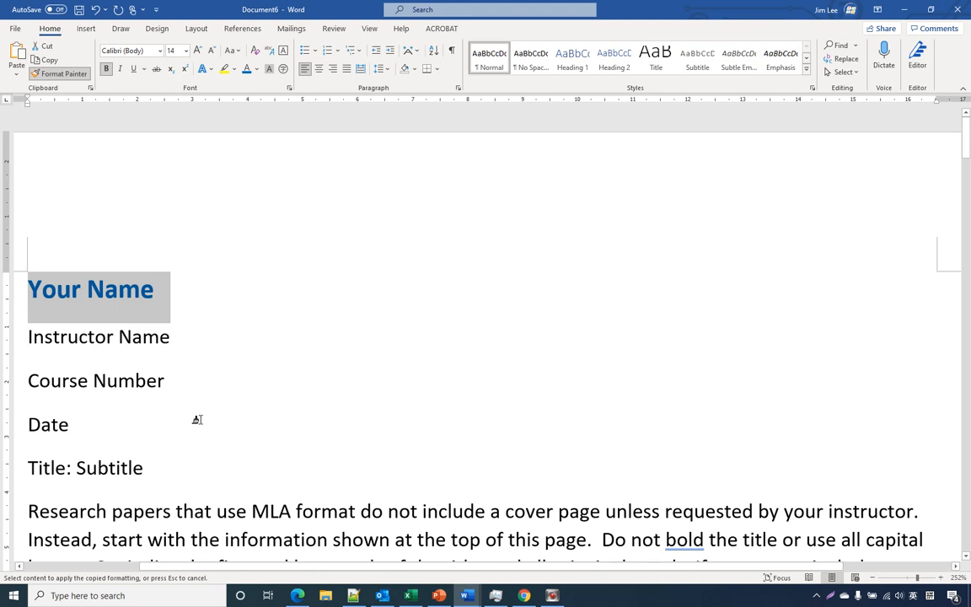
pyautogui.moveTo(185, 492)
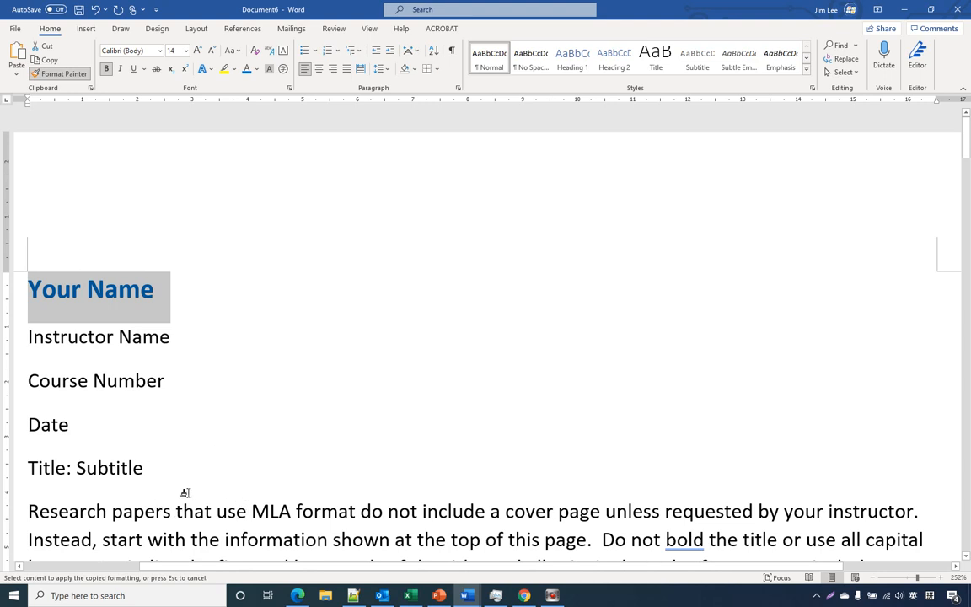
pyautogui.moveTo(195, 455)
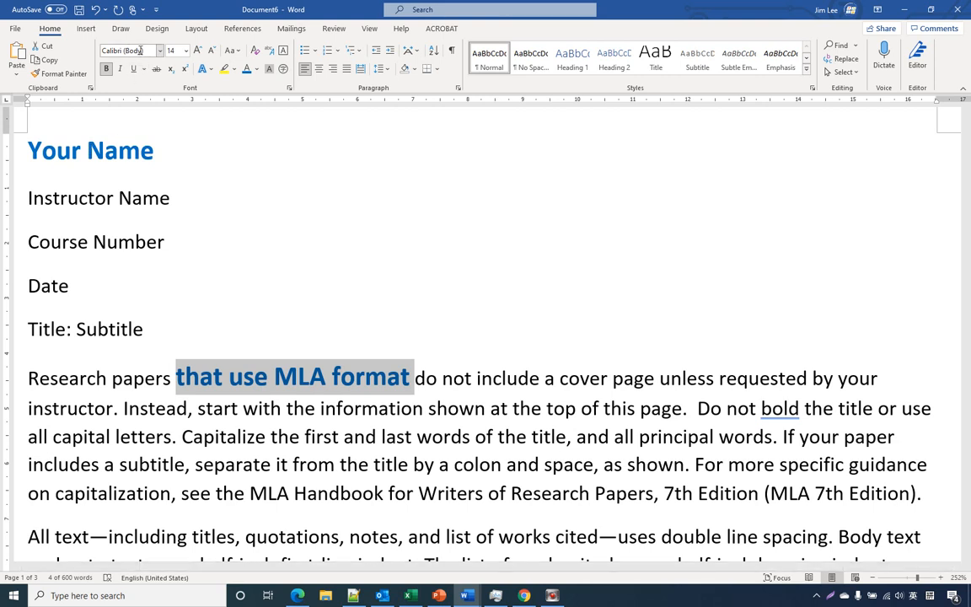
pyautogui.moveTo(177, 51)
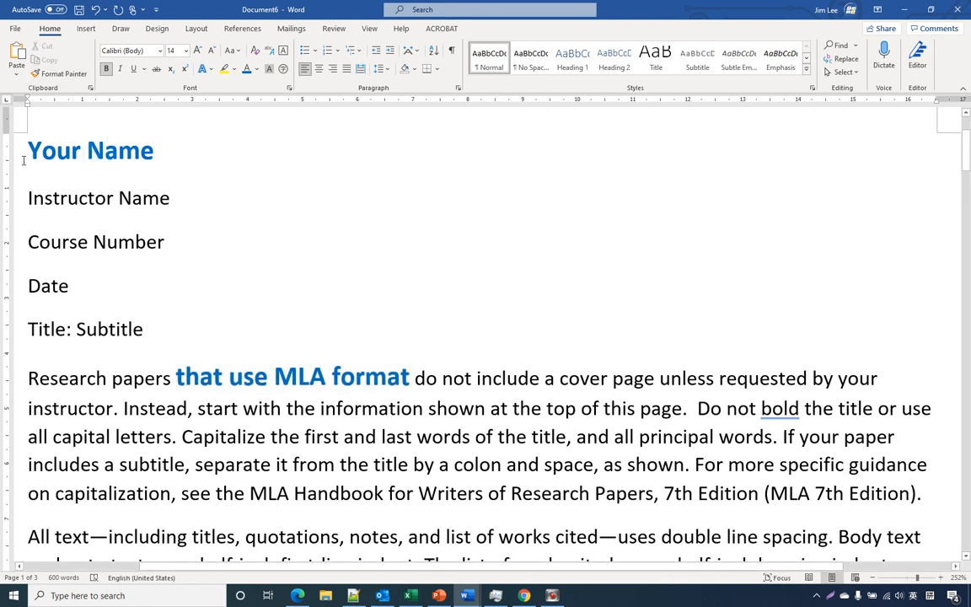
# Step: Paint the Your Name look onto the first, principal, guidance, Writers, quotations and the content-notes passage
pyautogui.doubleClick(90, 150)
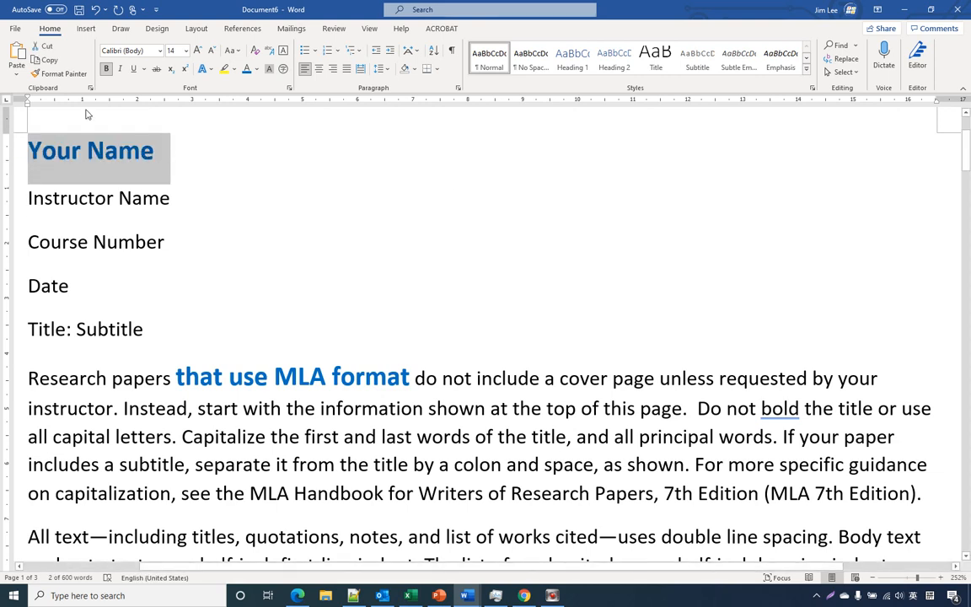
pyautogui.moveTo(59, 74)
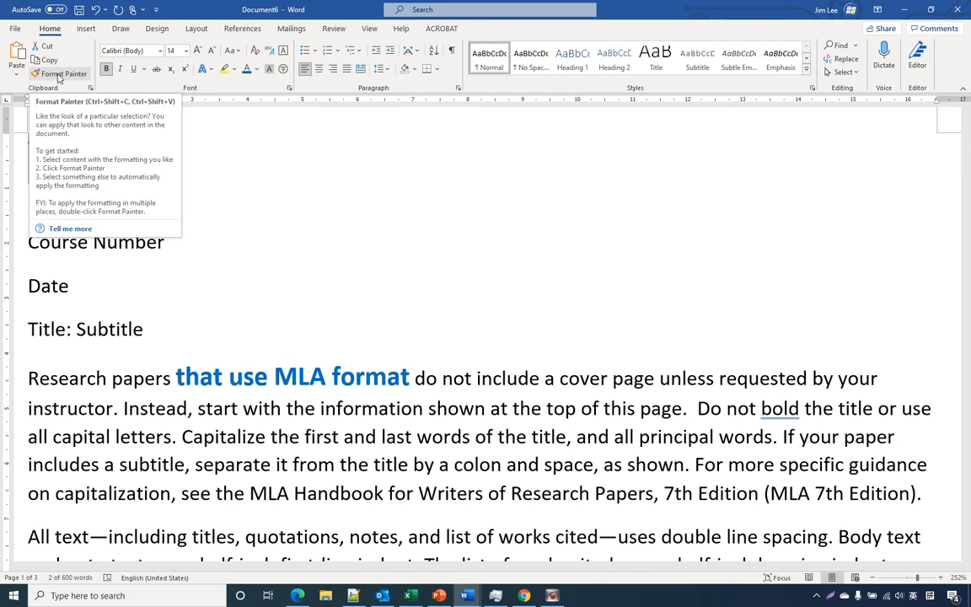
pyautogui.click(59, 74)
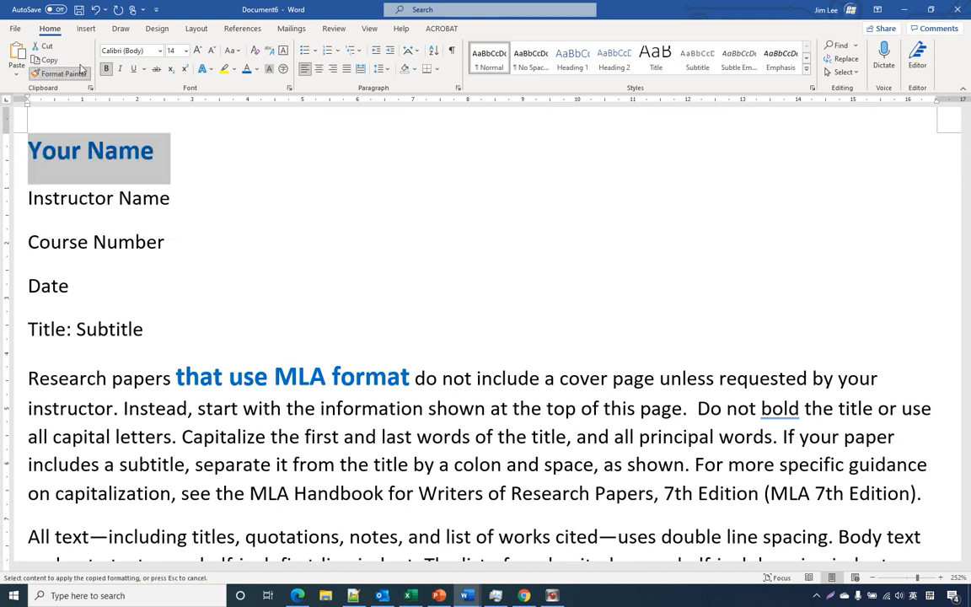
pyautogui.scroll(-3)
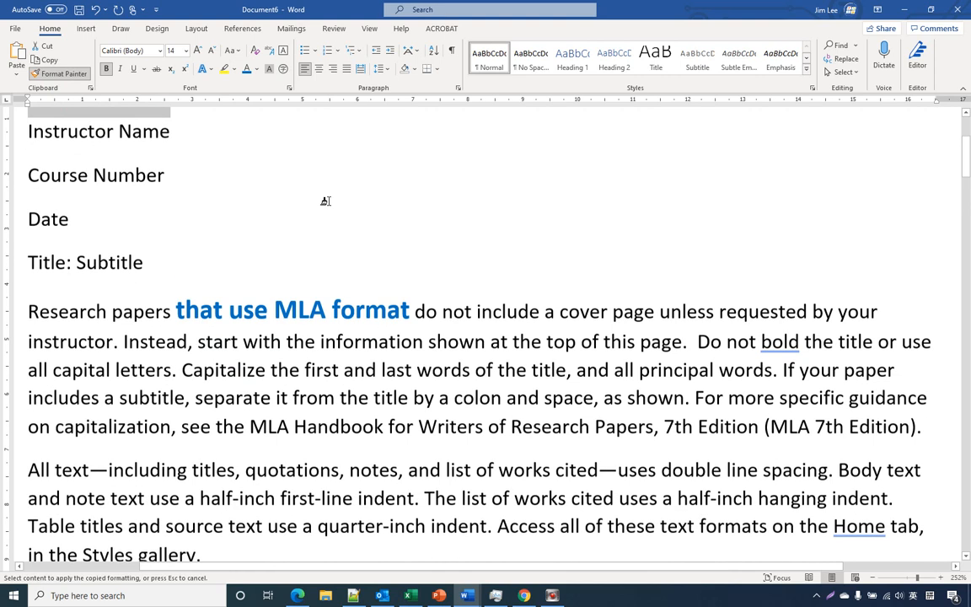
pyautogui.scroll(-3)
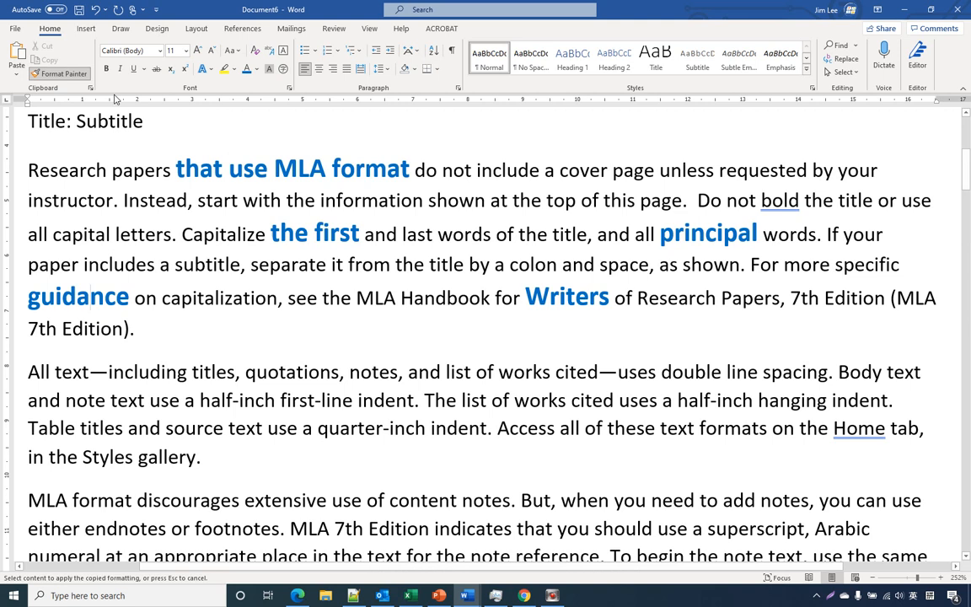
pyautogui.scroll(-3)
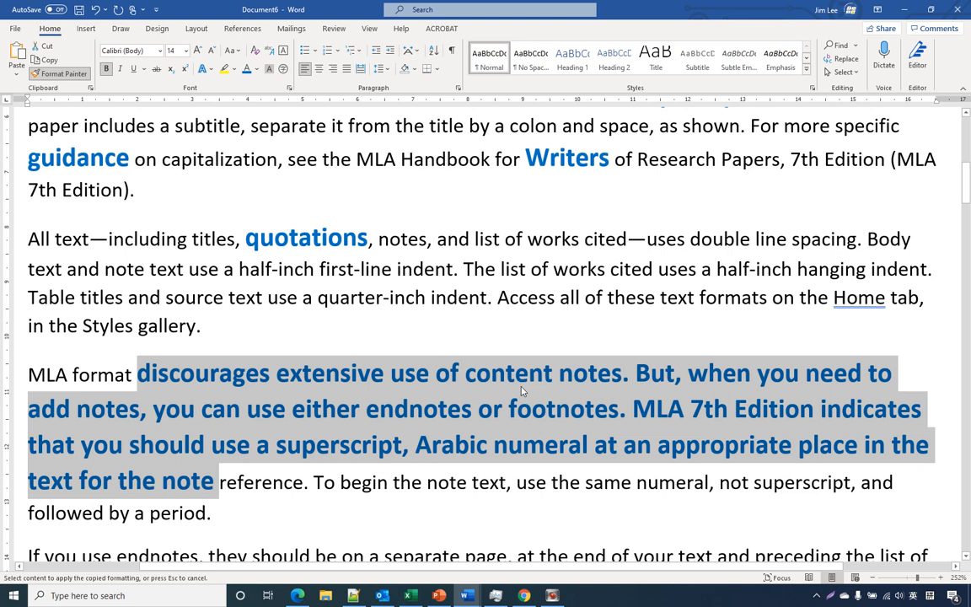
pyautogui.scroll(-3)
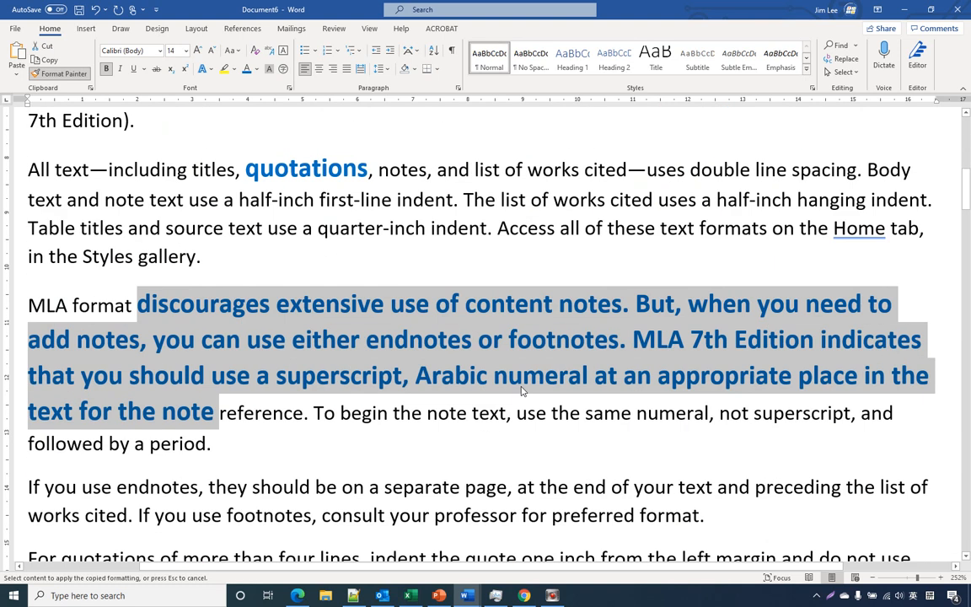
pyautogui.moveTo(523, 391)
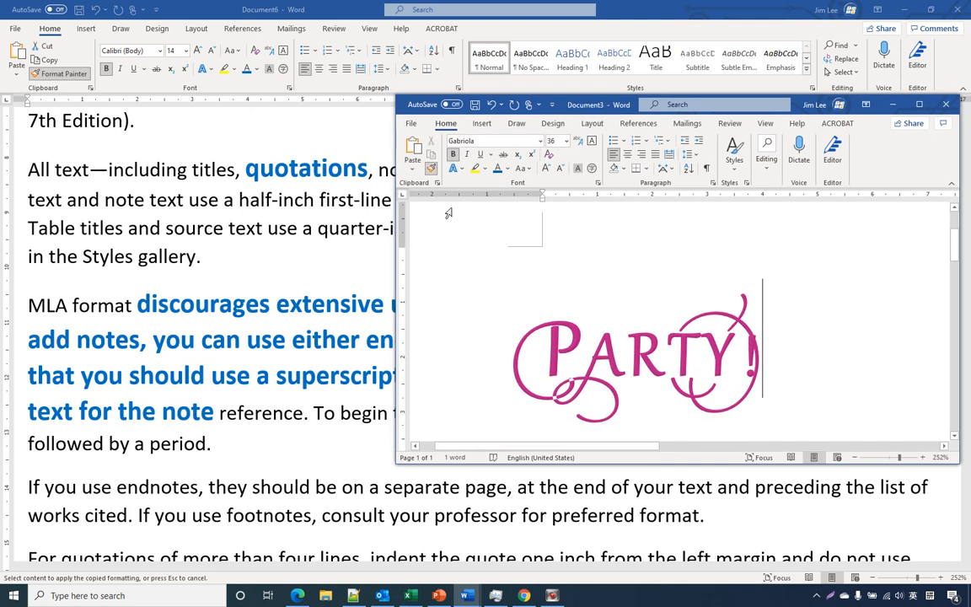
pyautogui.moveTo(101, 98)
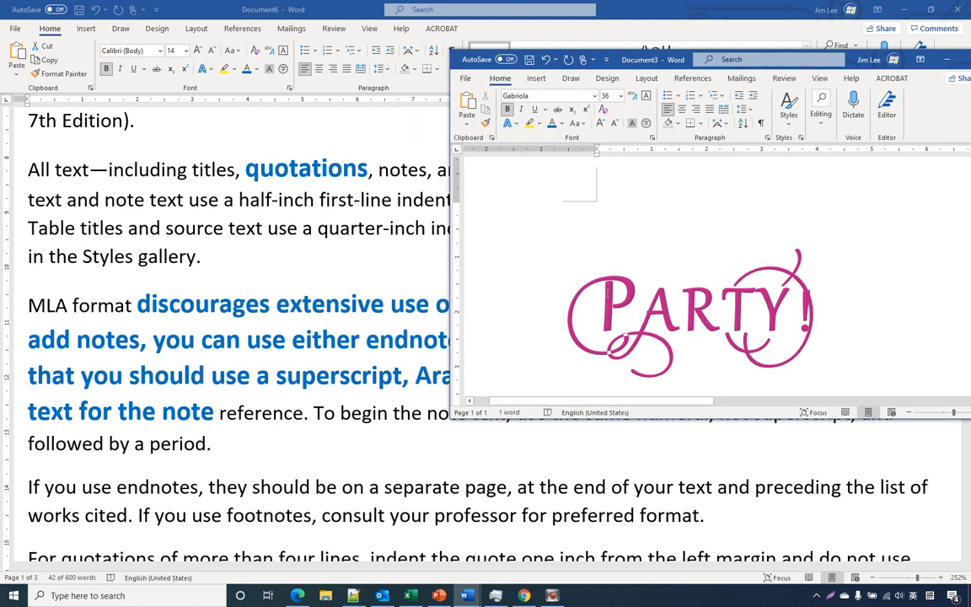
# Step: In the other document, pick up the magenta Gabriola PARTY! formatting for repeated use
pyautogui.click(691, 306)
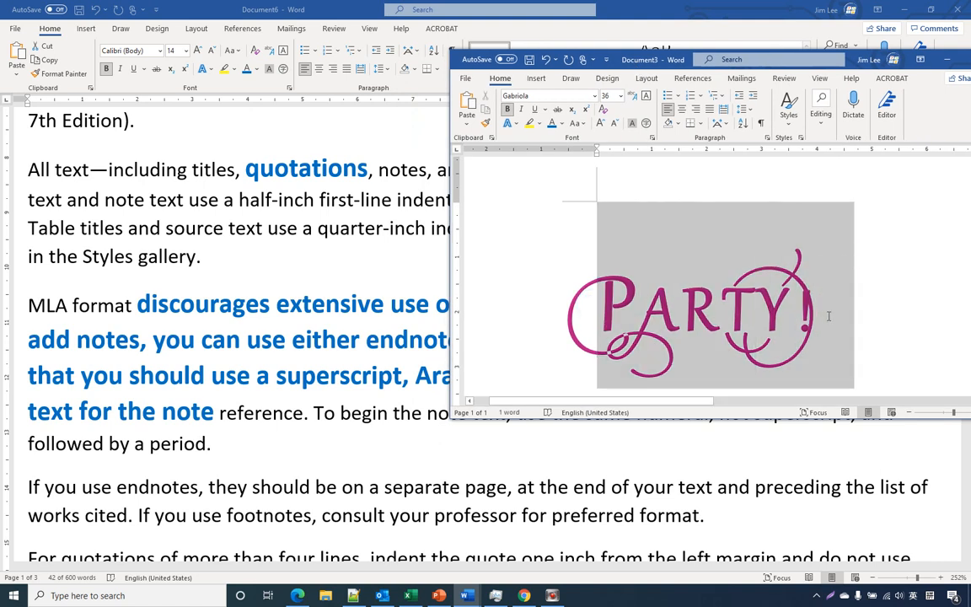
pyautogui.click(767, 327)
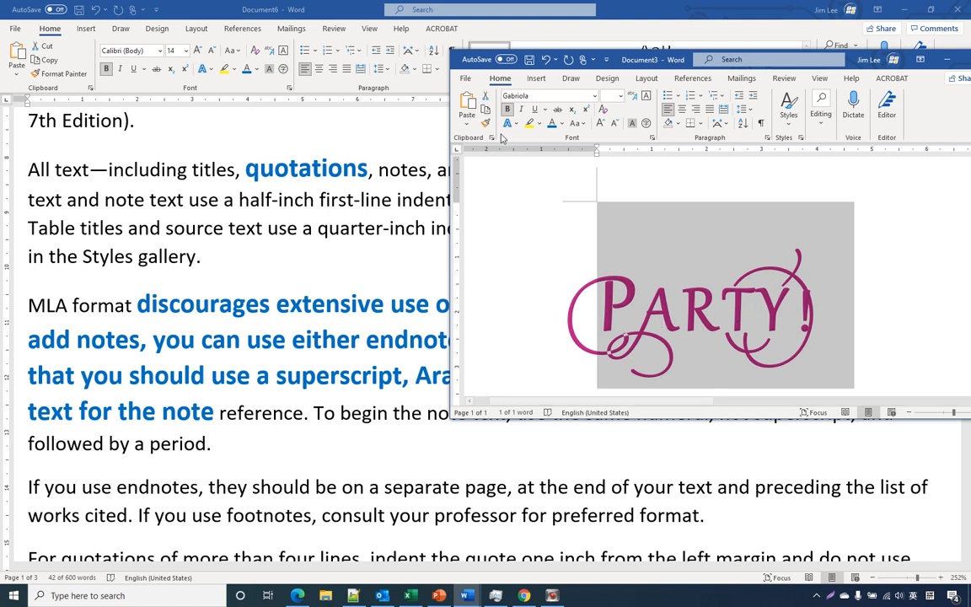
pyautogui.moveTo(485, 123)
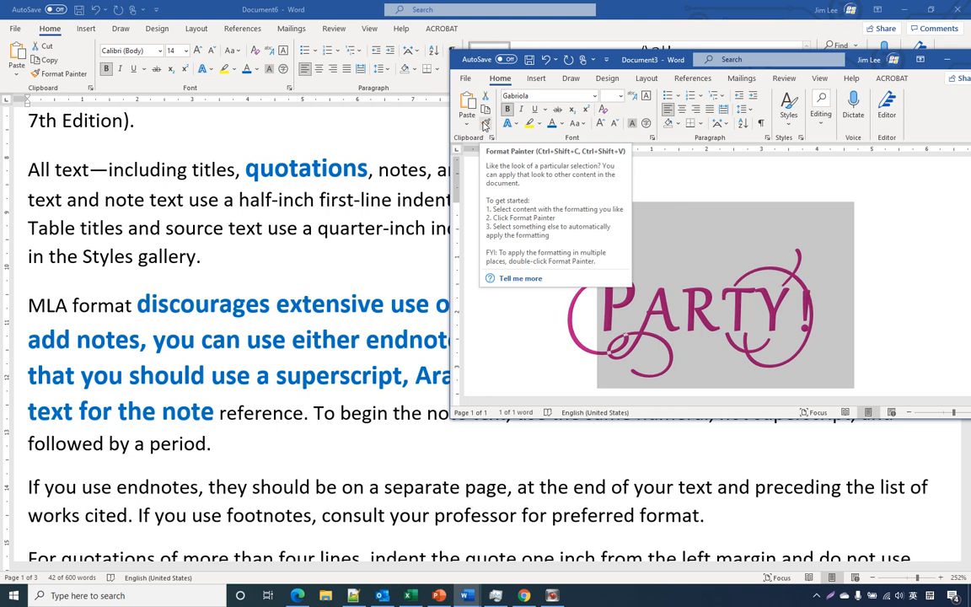
pyautogui.click(486, 125)
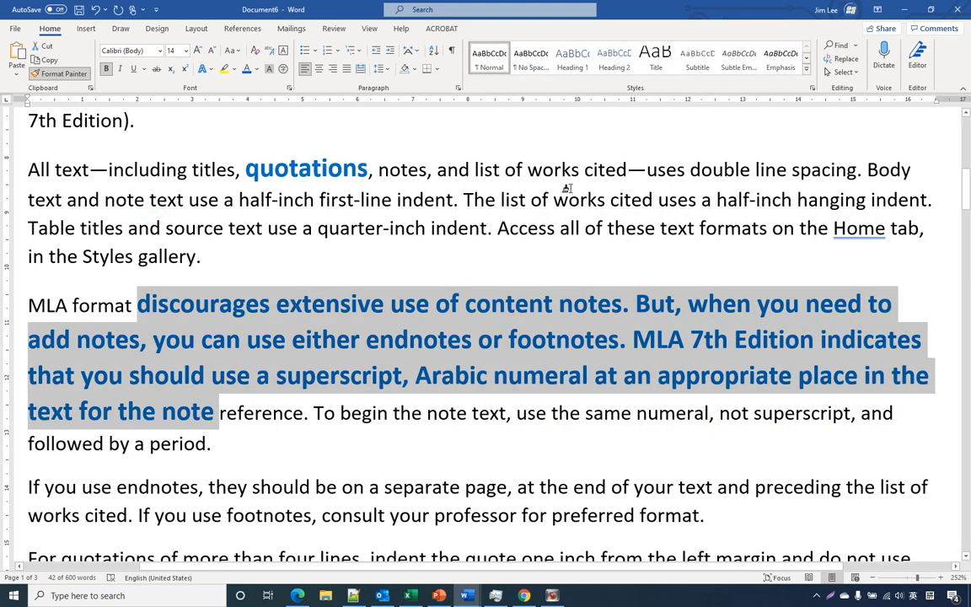
pyautogui.moveTo(407, 472)
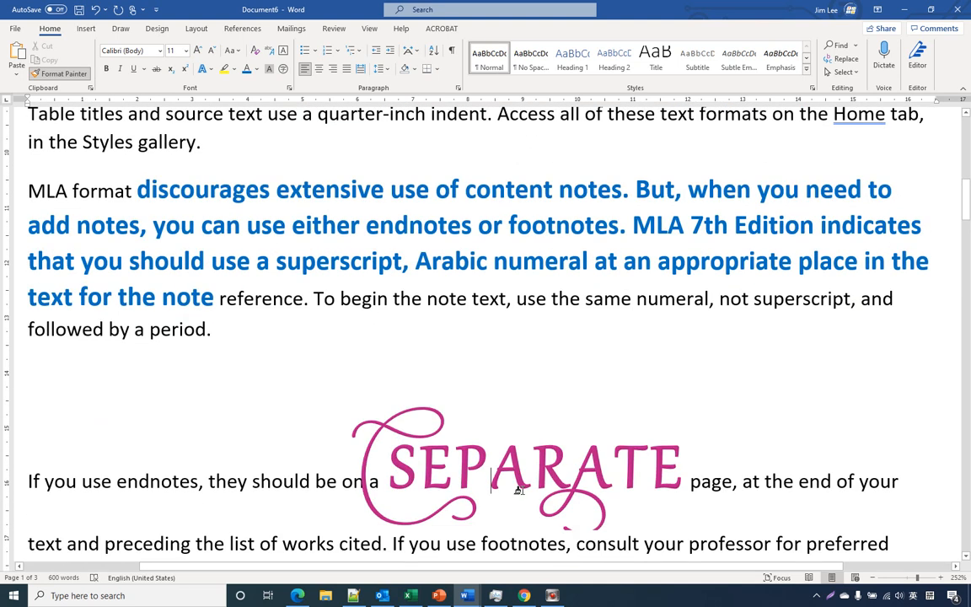
# Step: Paint the magenta Gabriola style onto separate, you use endnotes and lines
pyautogui.scroll(-3)
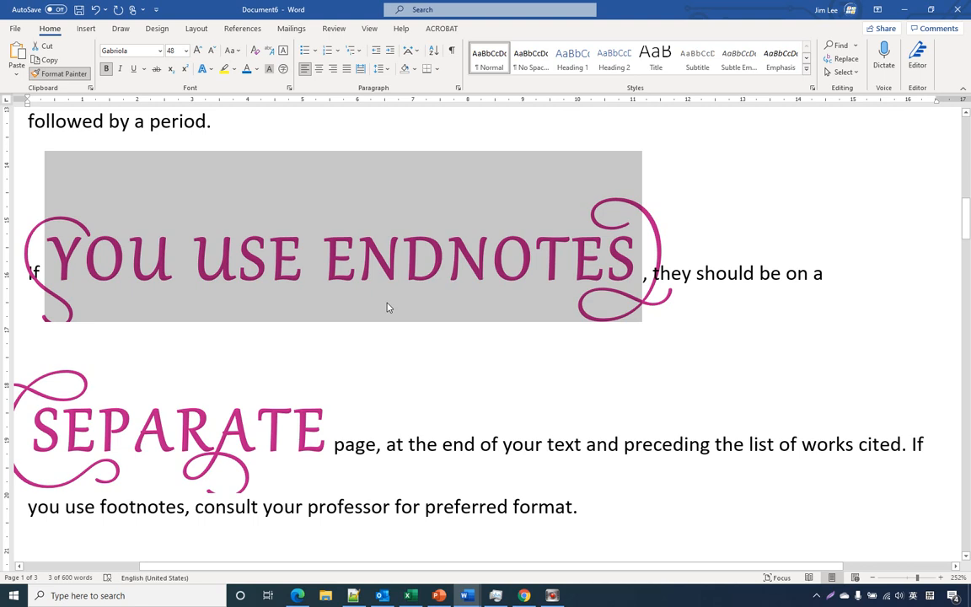
pyautogui.moveTo(384, 371)
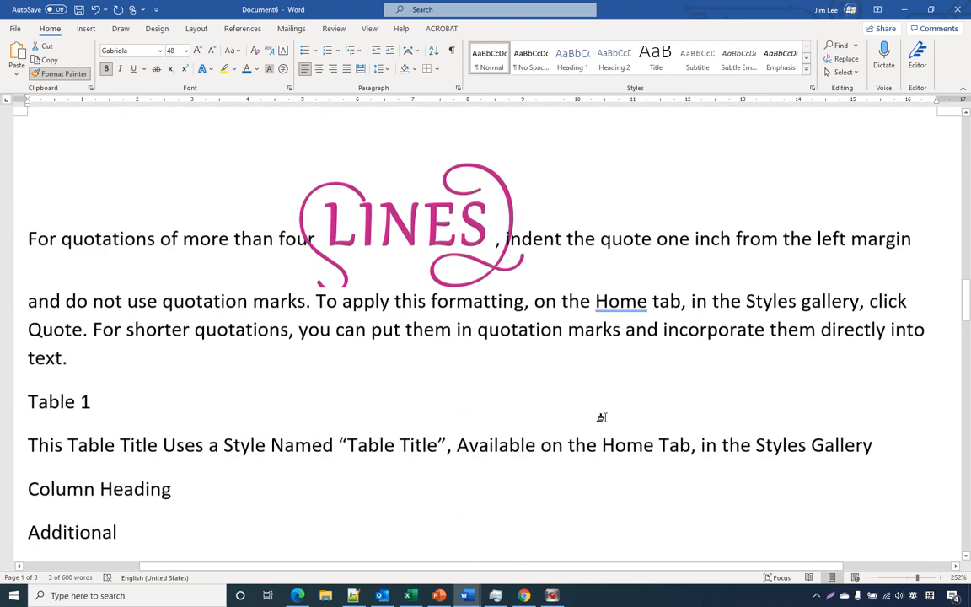
pyautogui.scroll(-3)
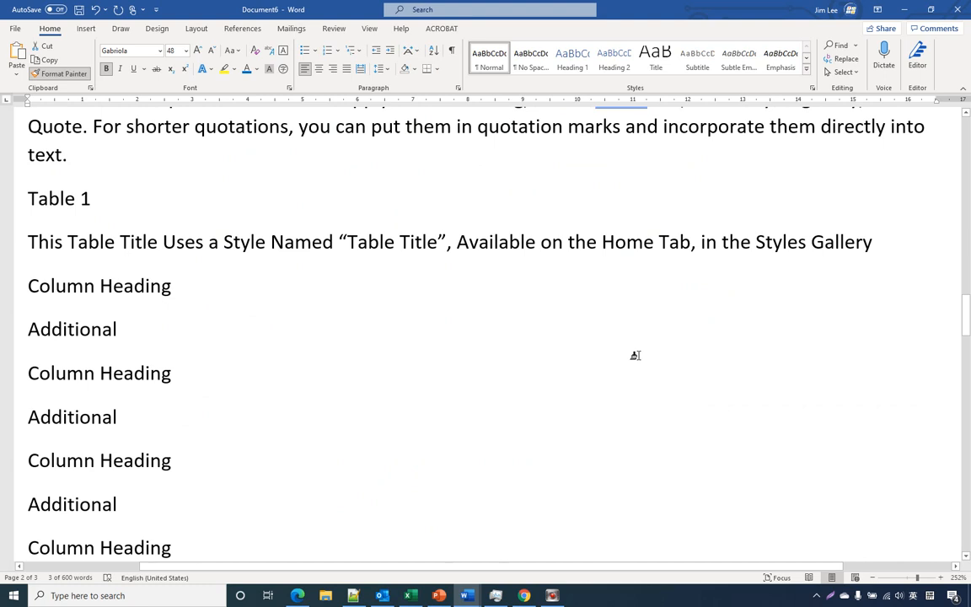
pyautogui.scroll(3)
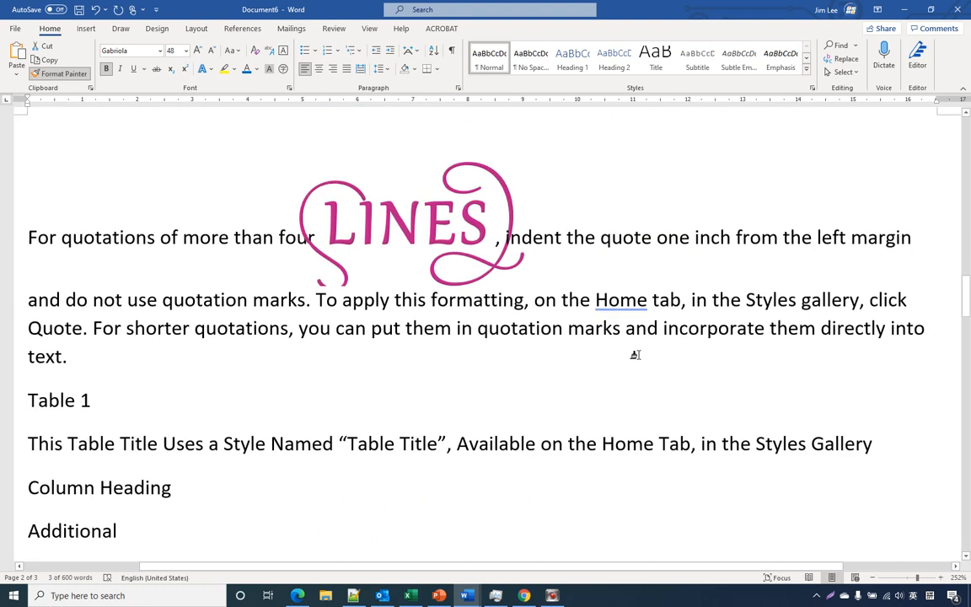